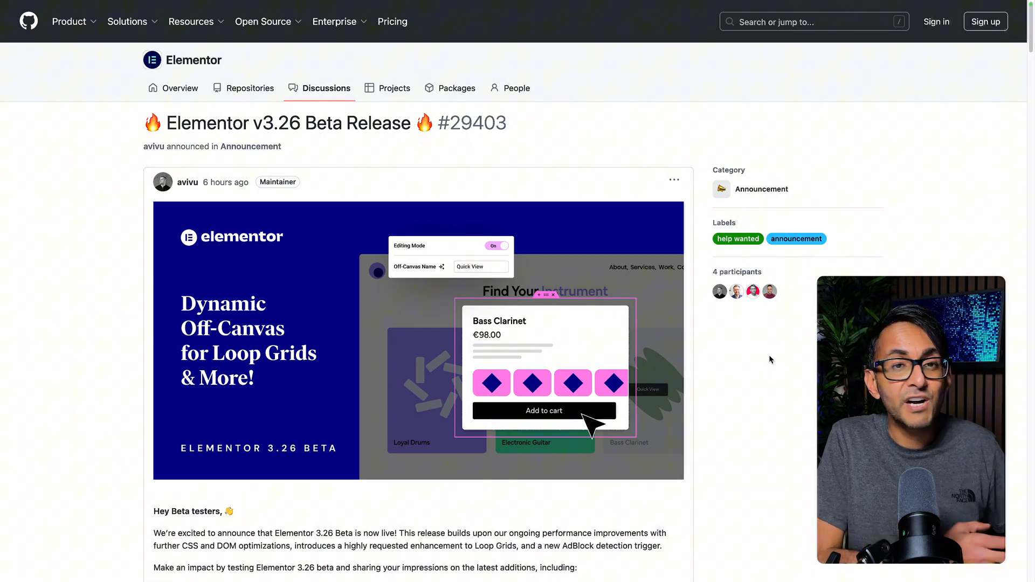
mouse_move(695, 410)
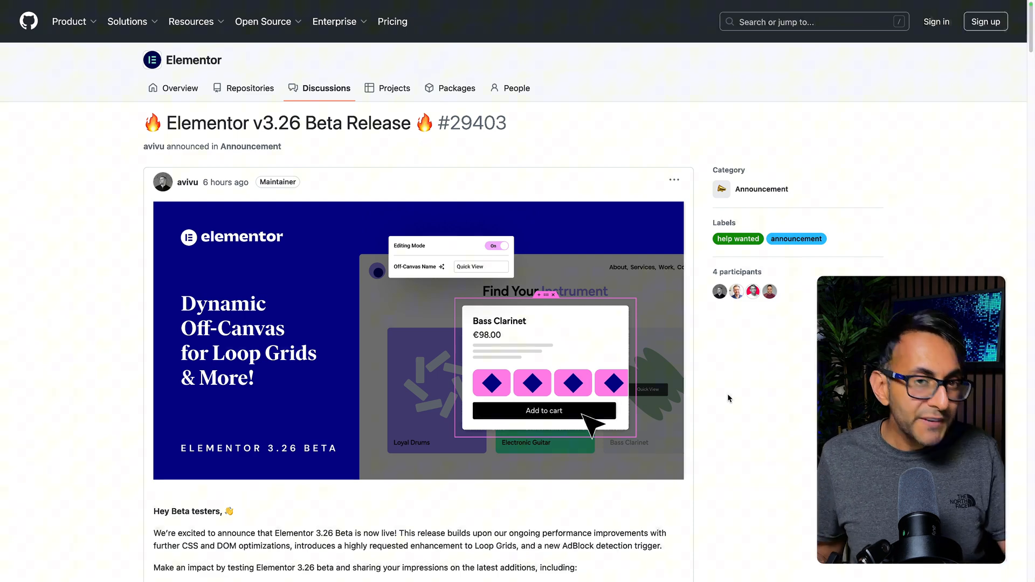
mouse_move(735, 398)
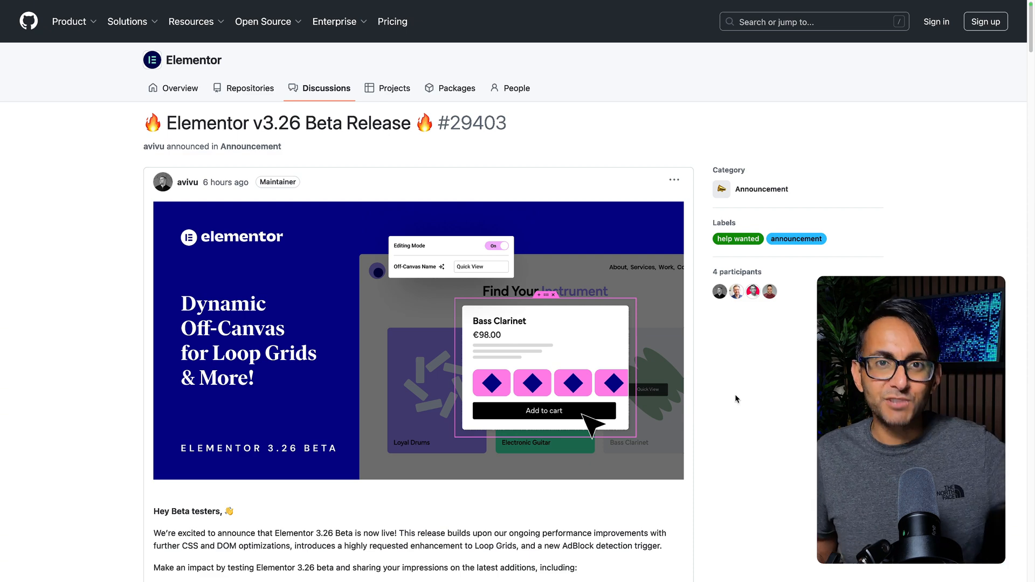
Scroll down through the page before adding the grid
scroll(down, 3)
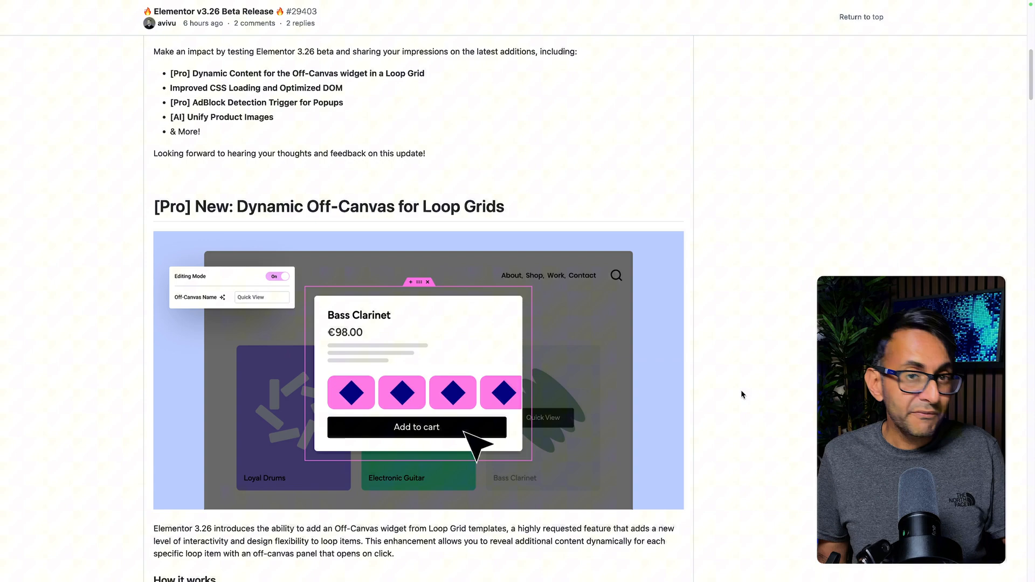
scroll(down, 3)
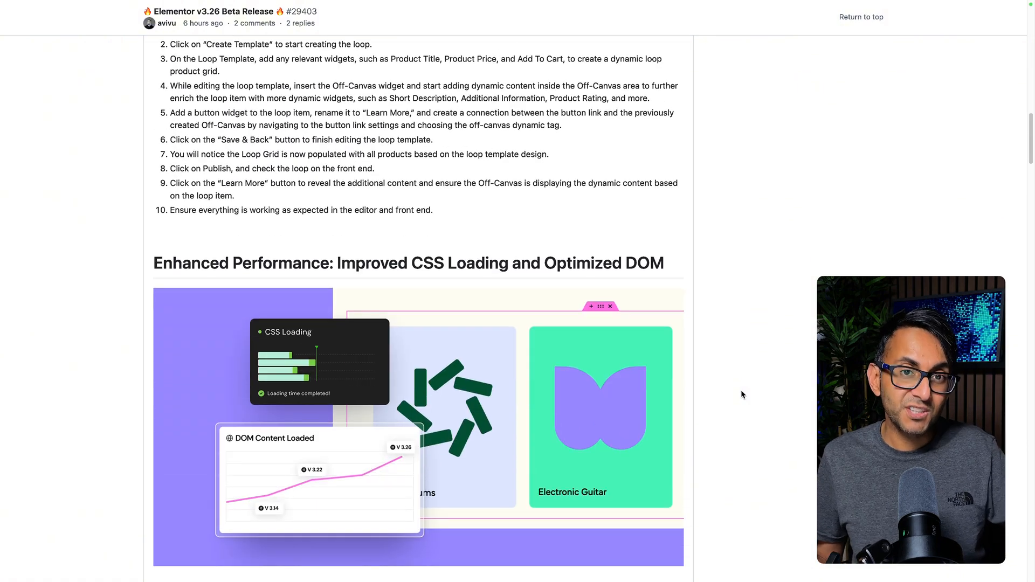
scroll(down, 3)
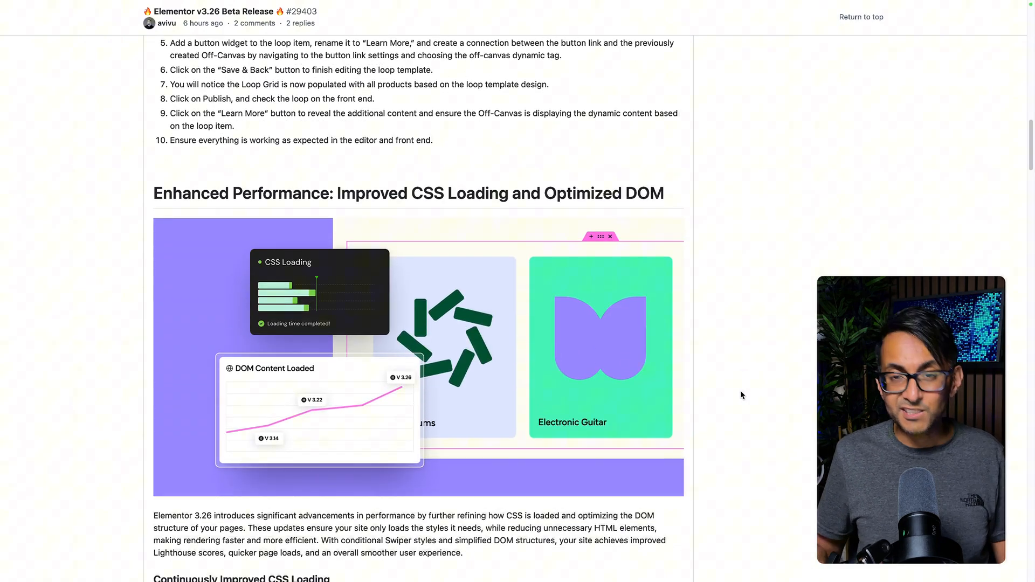
scroll(down, 3)
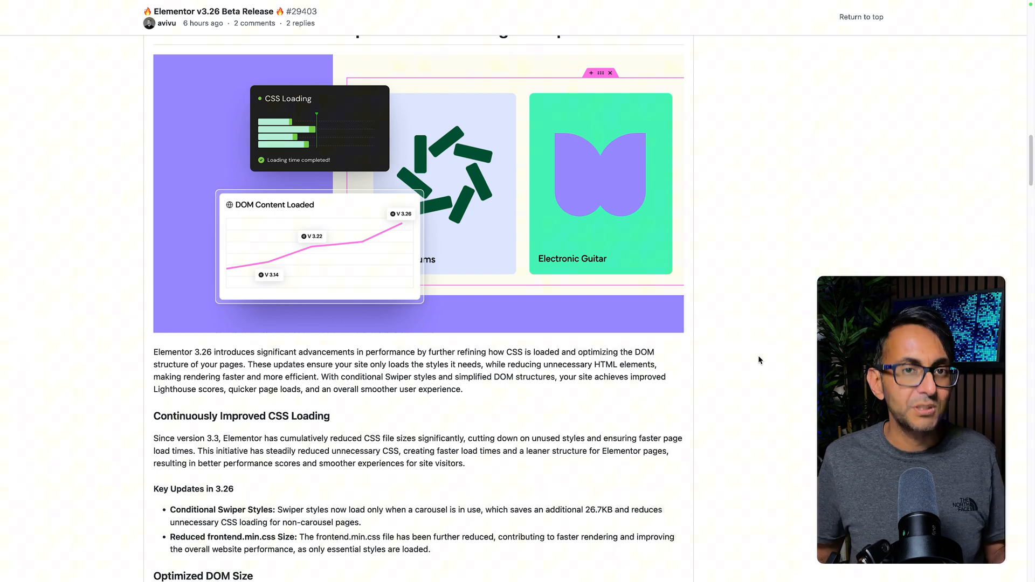
scroll(down, 3)
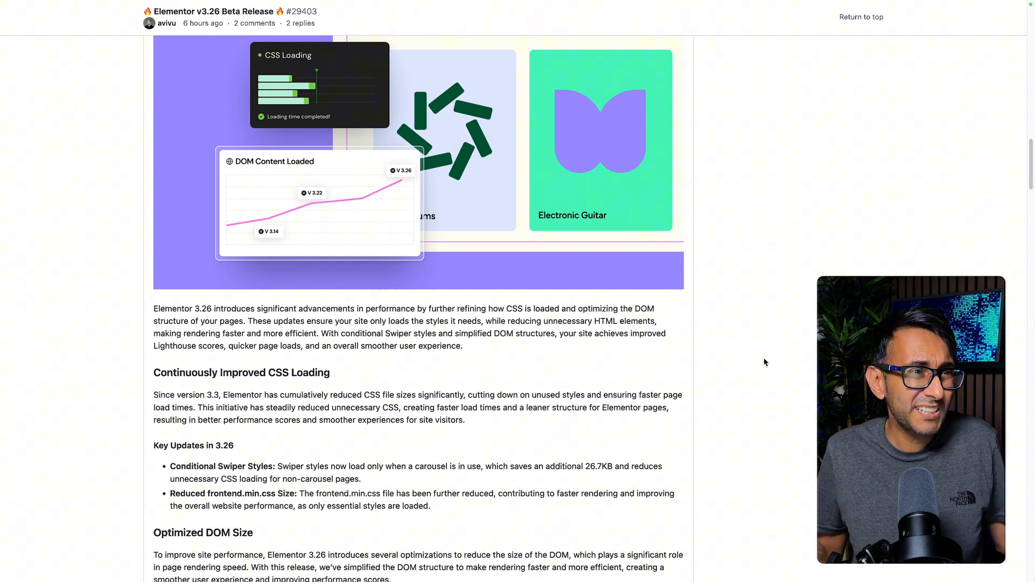
scroll(down, 3)
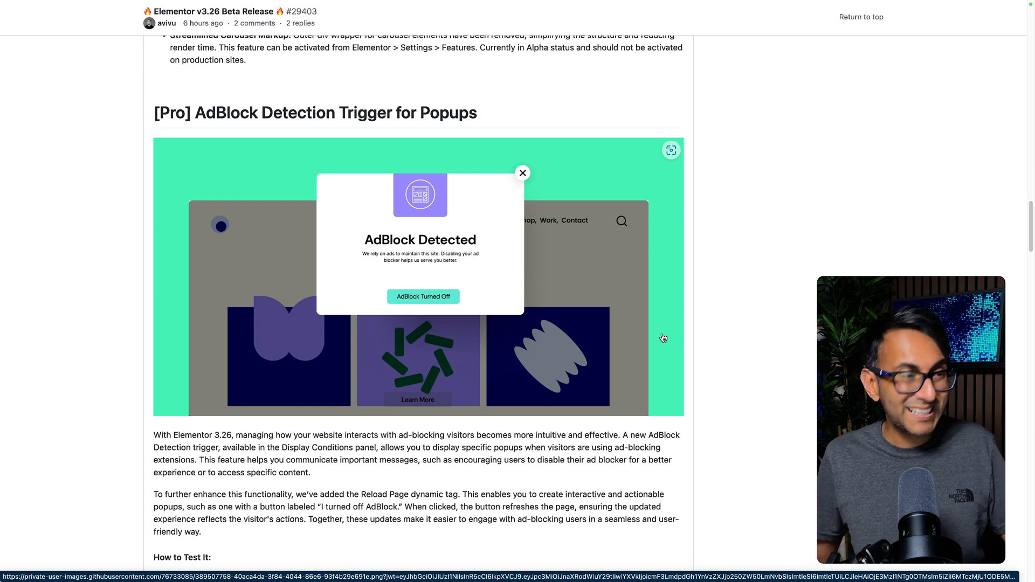
scroll(down, 3)
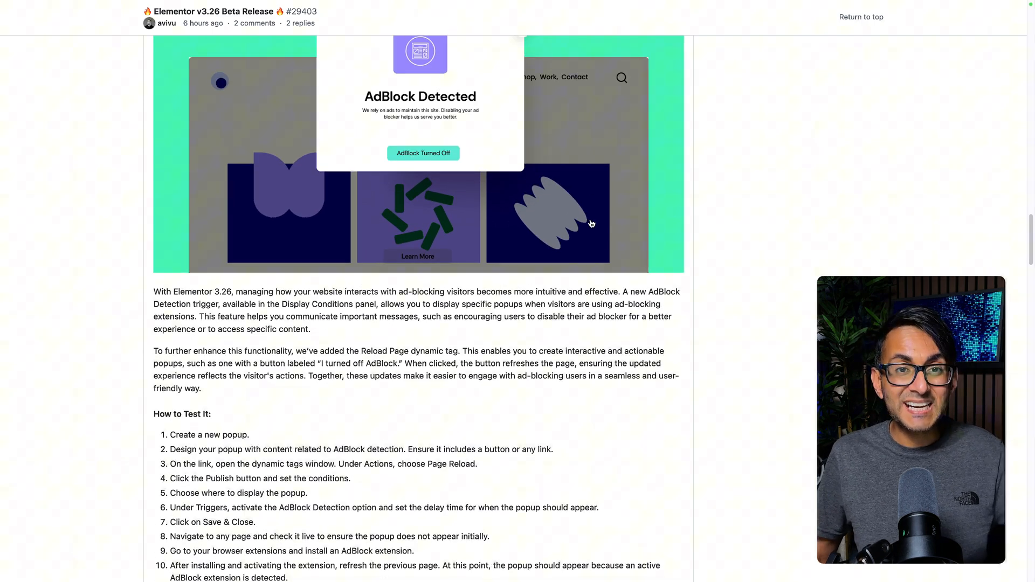
scroll(down, 3)
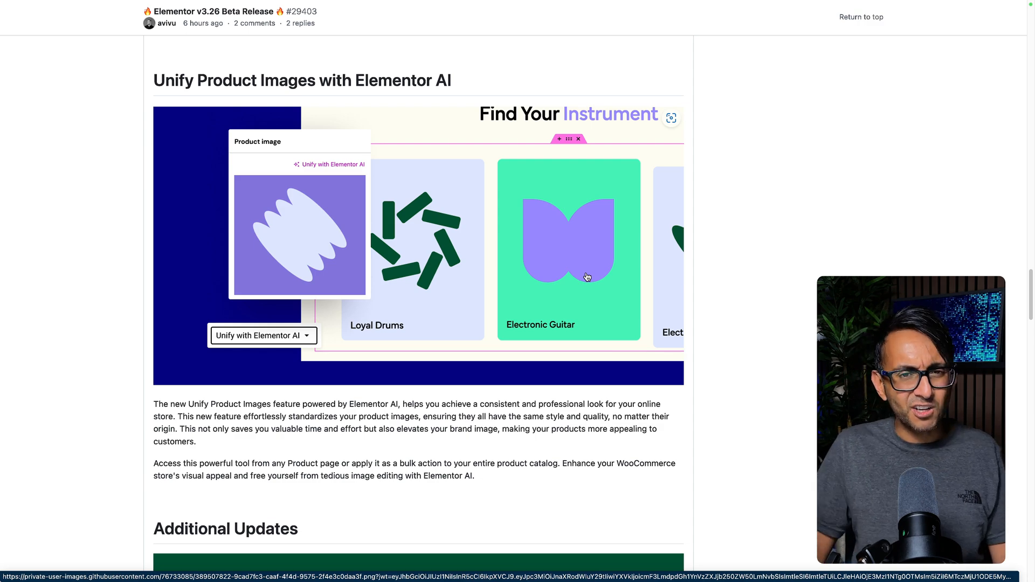
scroll(down, 3)
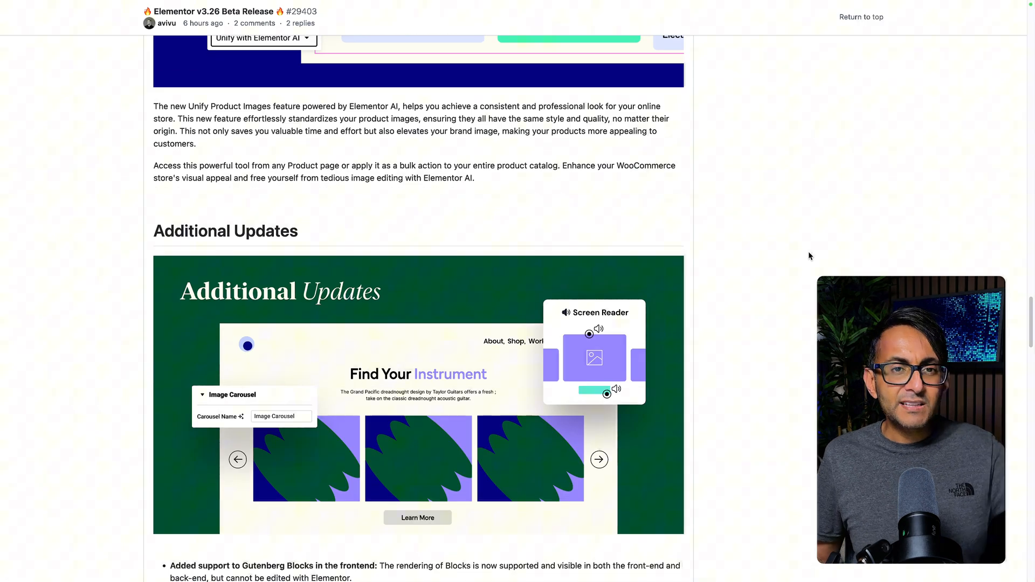
scroll(down, 3)
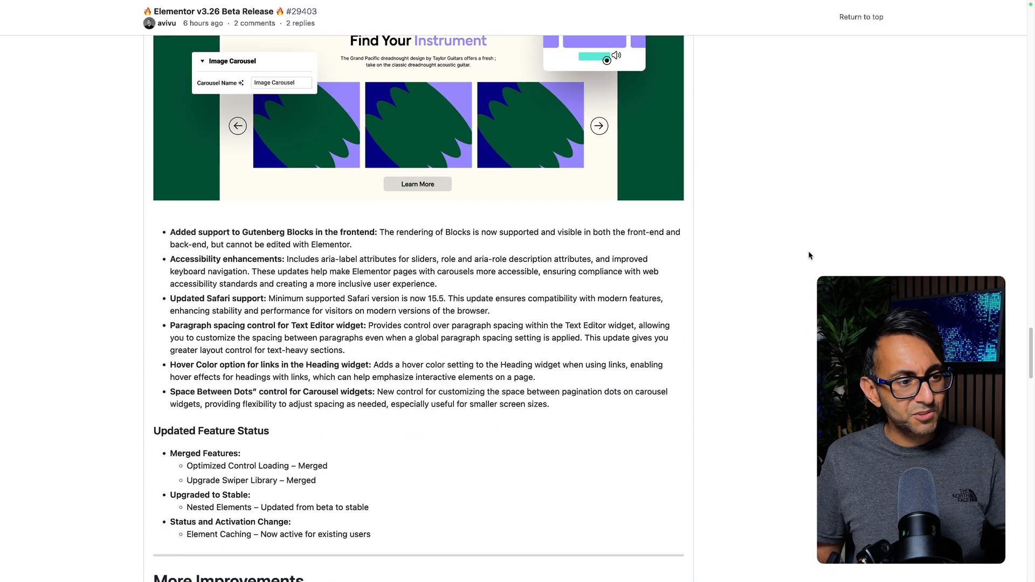
mouse_move(706, 326)
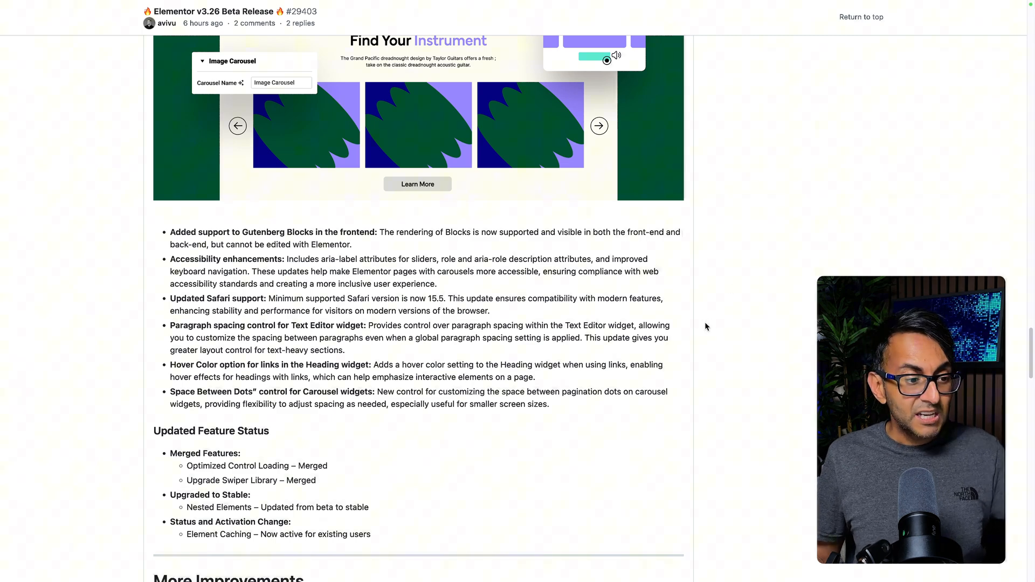
scroll(down, 3)
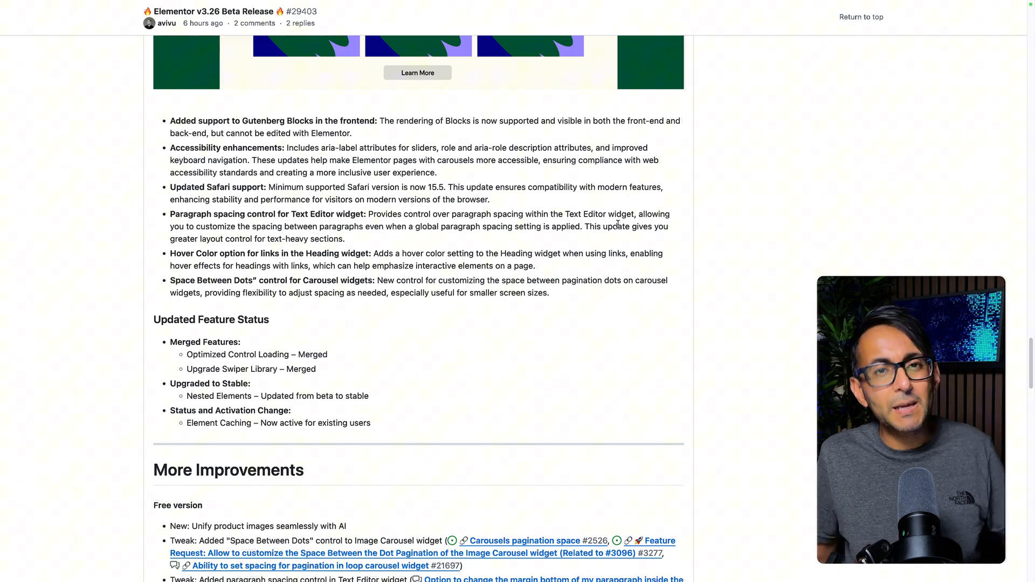
scroll(down, 3)
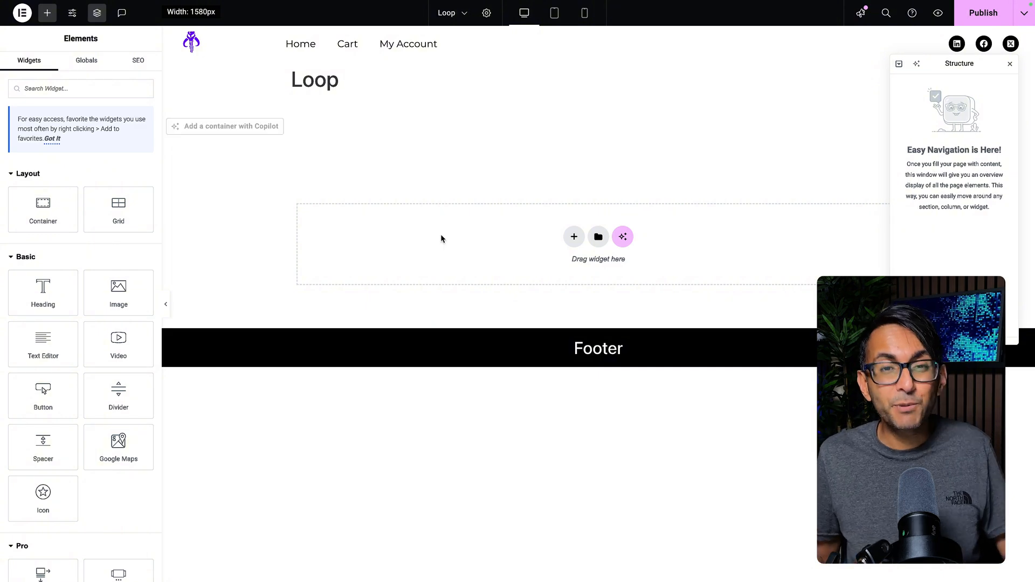
Add a Loop Grid using the loop template and set its query source to Articles
text(t)
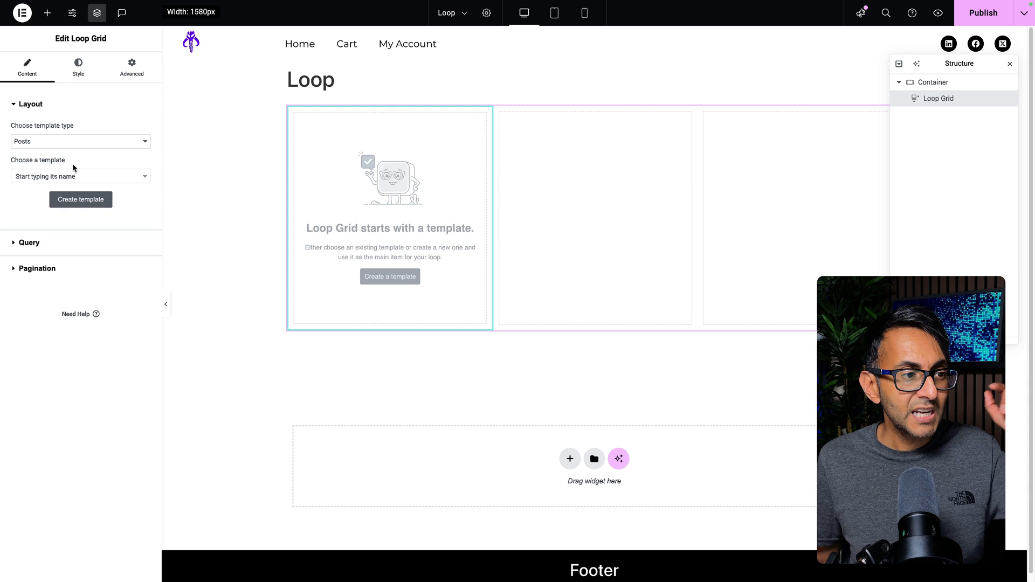
text(loop)
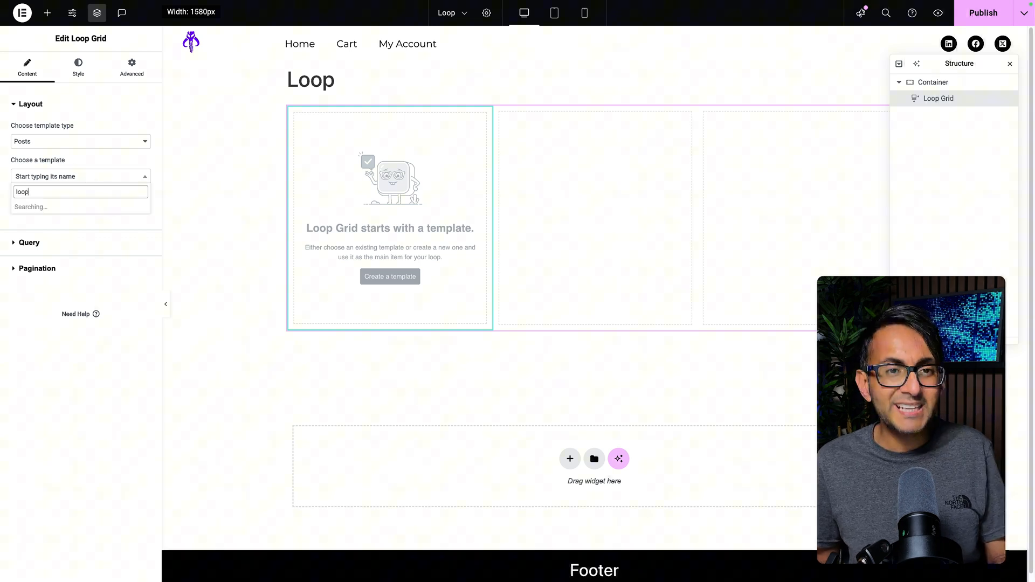
click(78, 207)
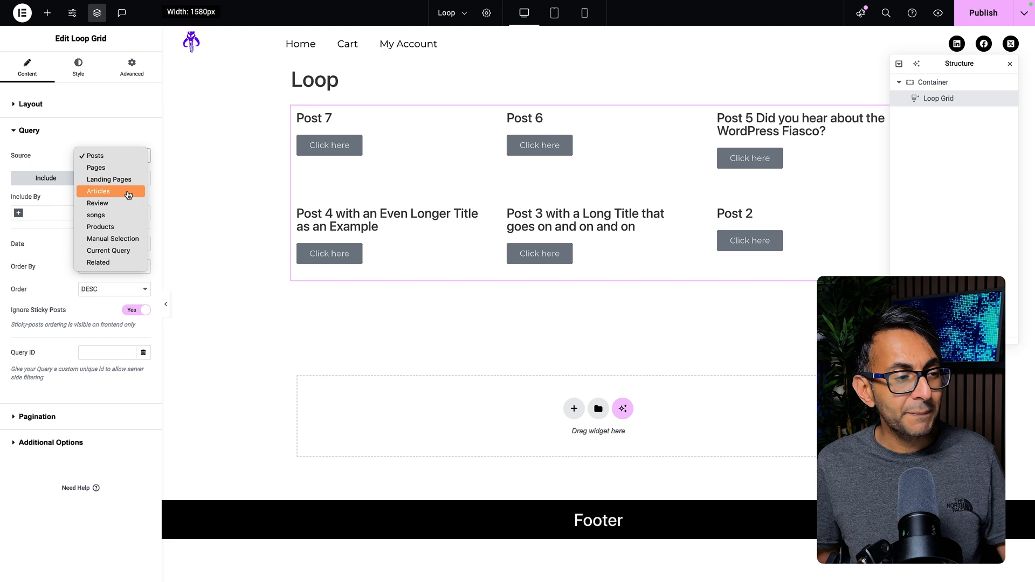
click(98, 192)
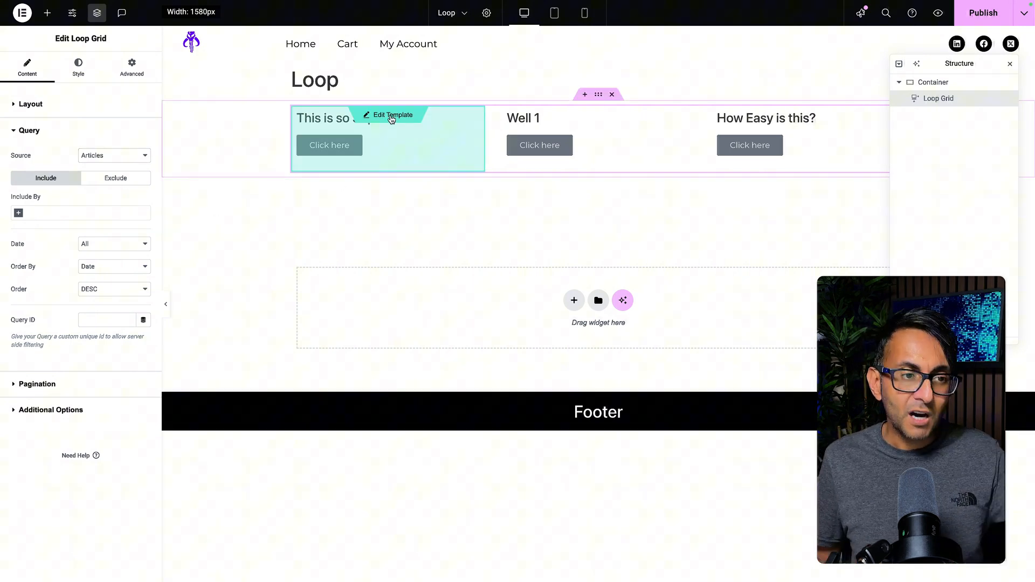
Edit the loop item template and add an Off-Canvas widget after the button
click(392, 115)
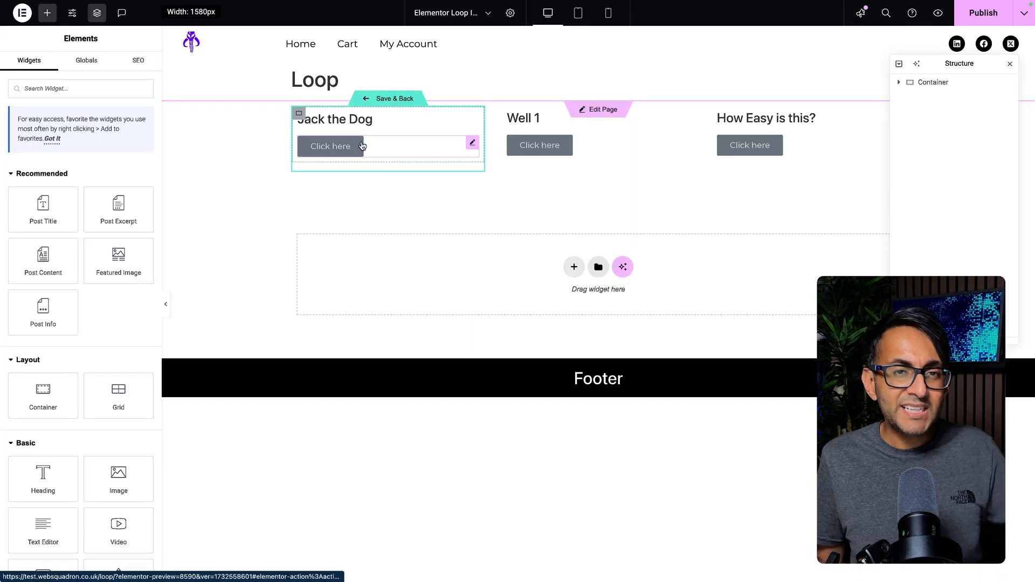
text(off)
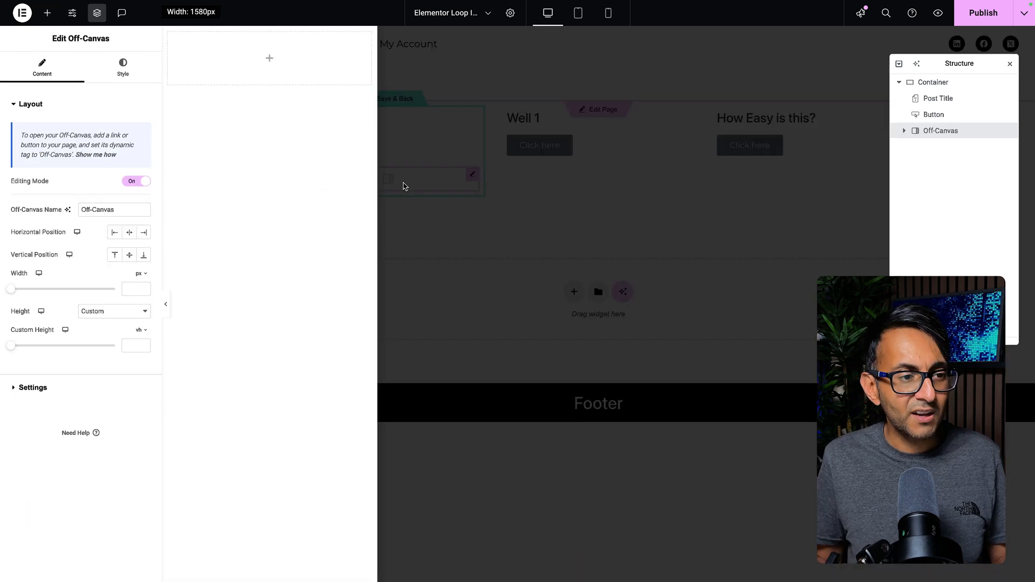
mouse_move(129, 233)
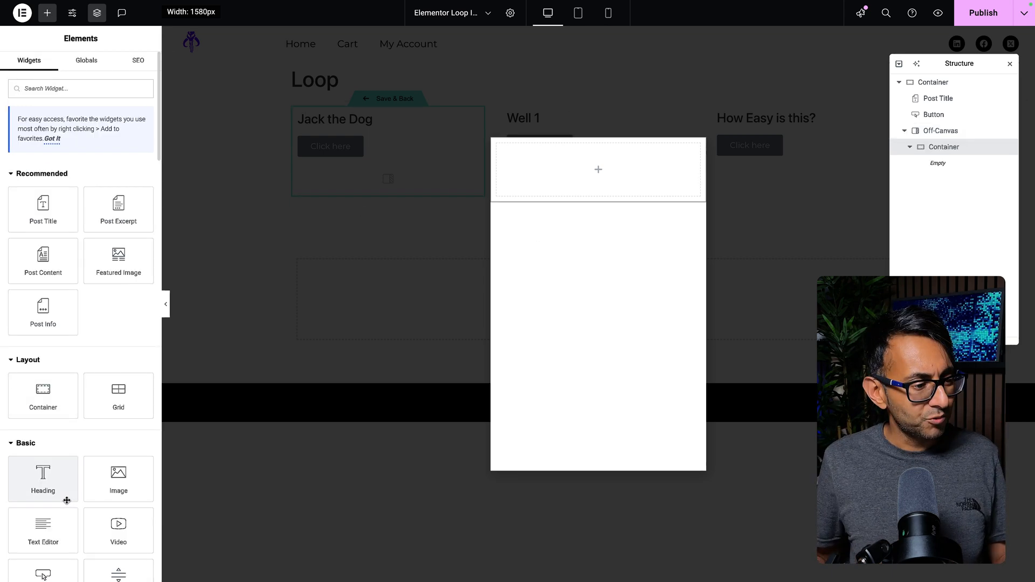
Place Heading, Text Editor and Image widgets inside the Off-Canvas container
drag(43, 478, 597, 169)
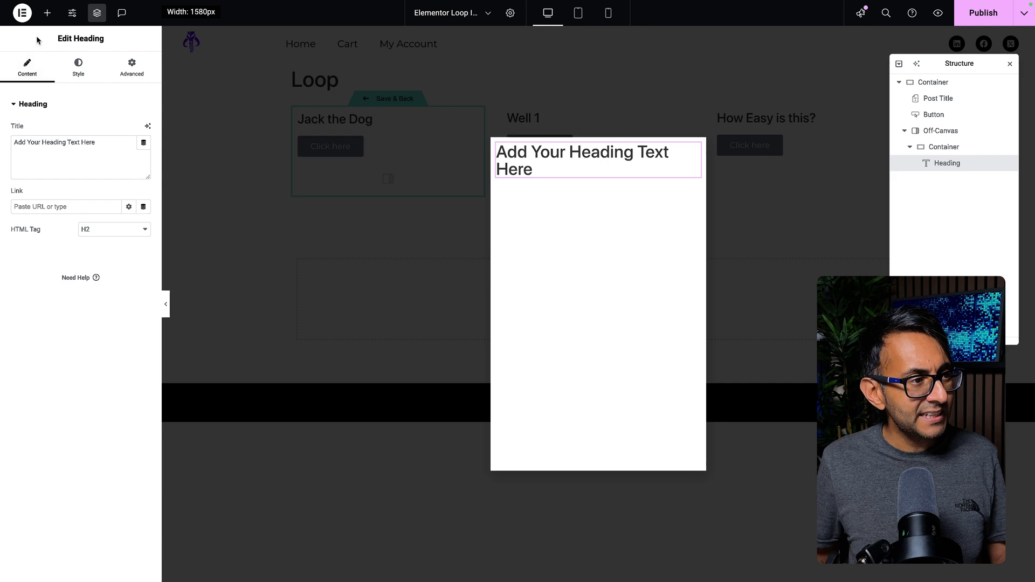
click(46, 12)
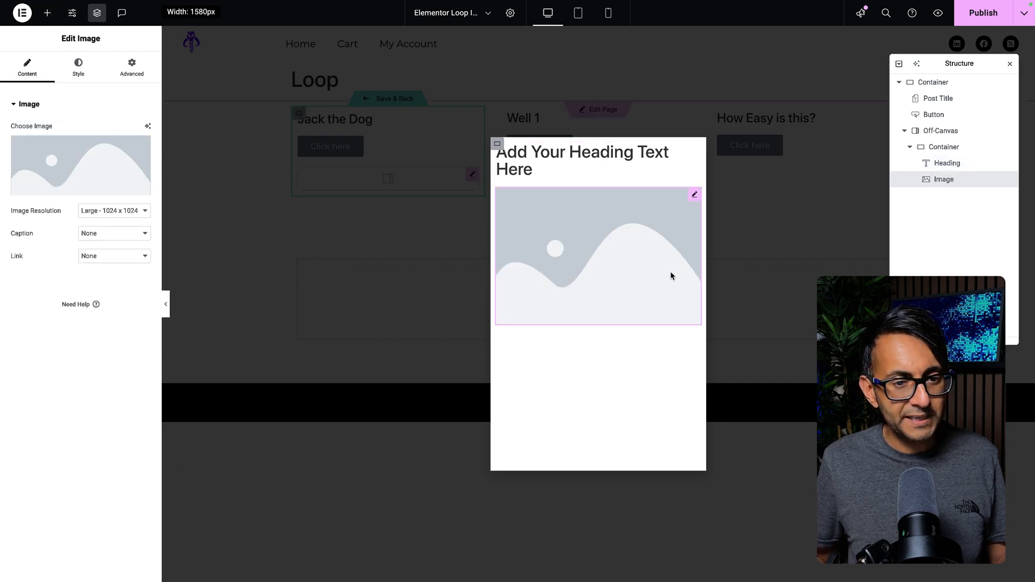
click(581, 159)
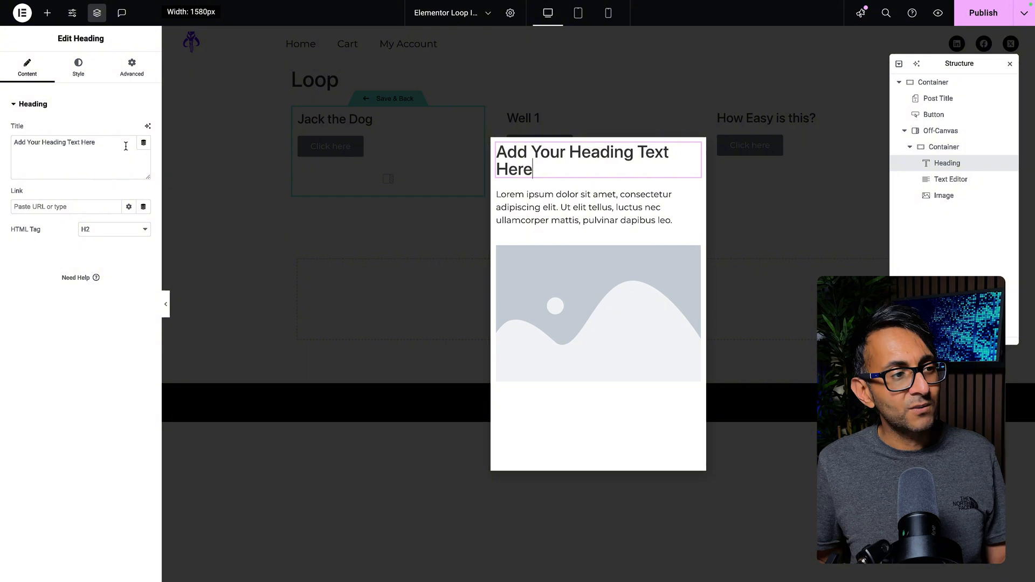
Make the Off-Canvas heading pull the ACF field articles_title
click(147, 126)
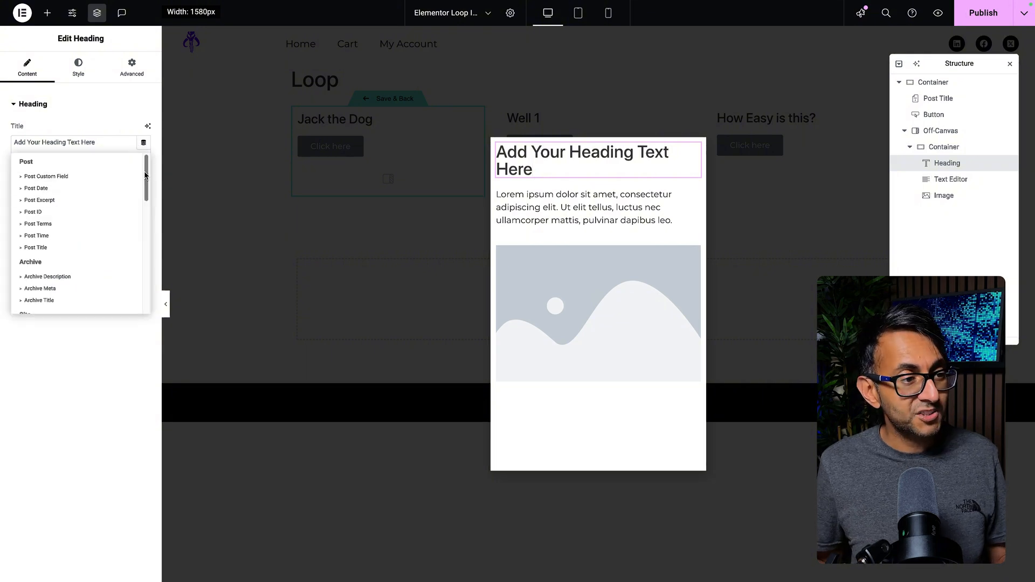
scroll(down, 3)
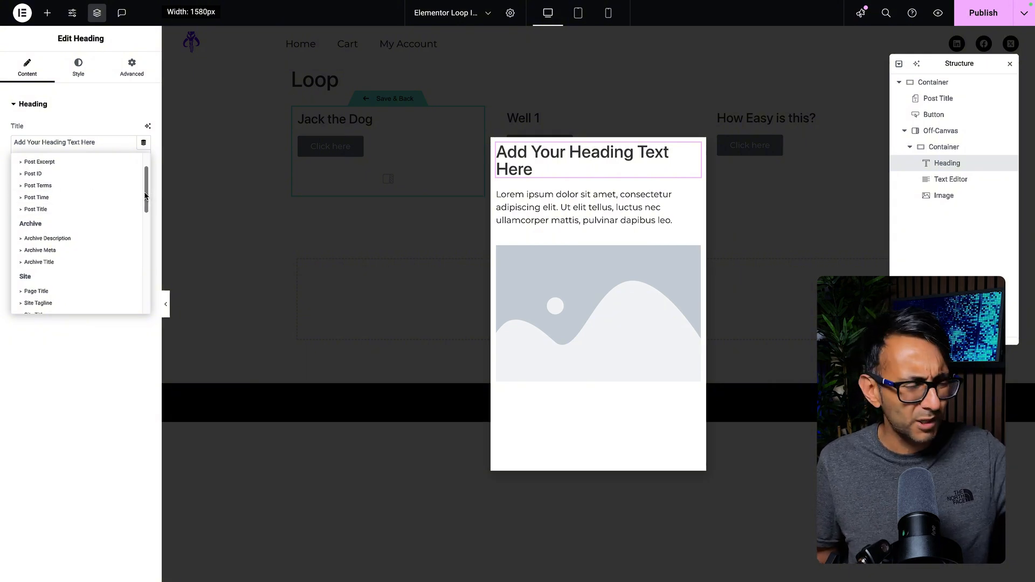
scroll(down, 3)
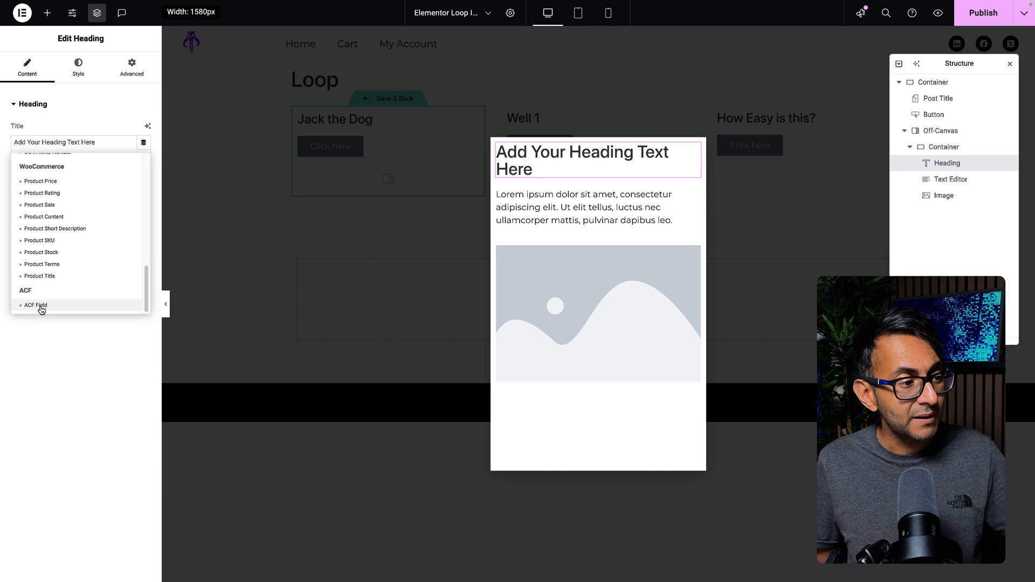
click(35, 306)
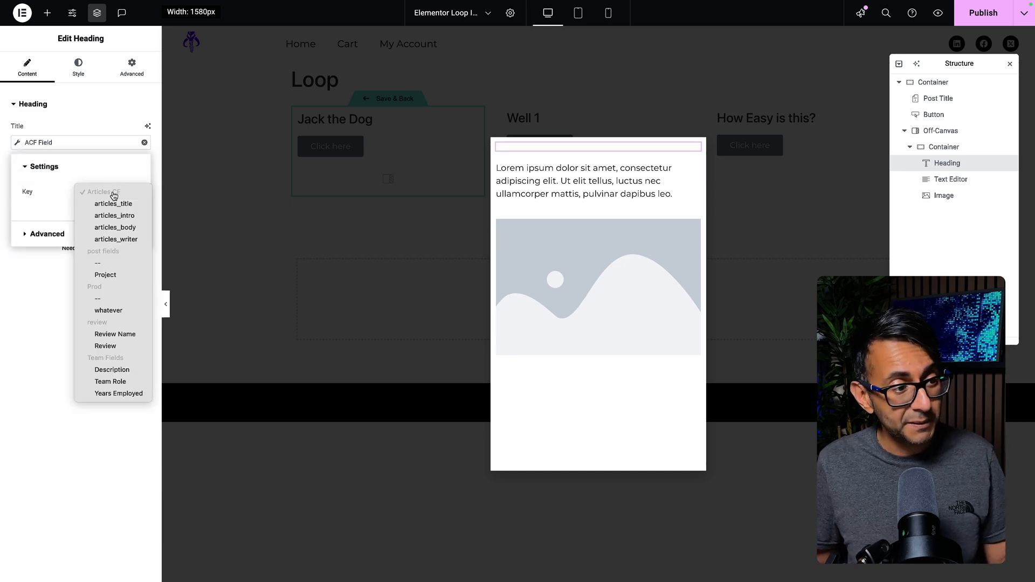
click(113, 204)
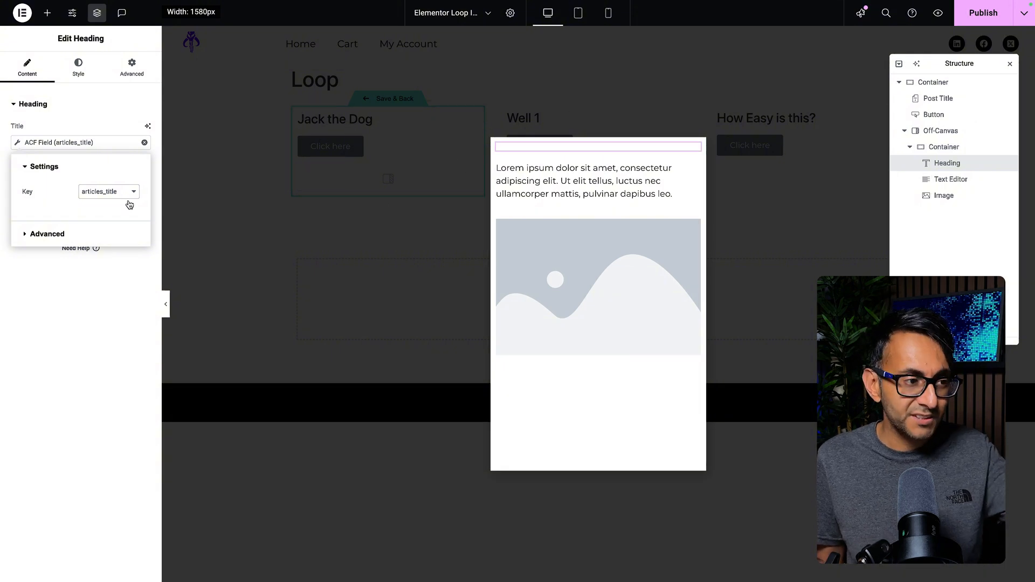
Make the Off-Canvas text block pull the ACF field articles_intro
click(598, 180)
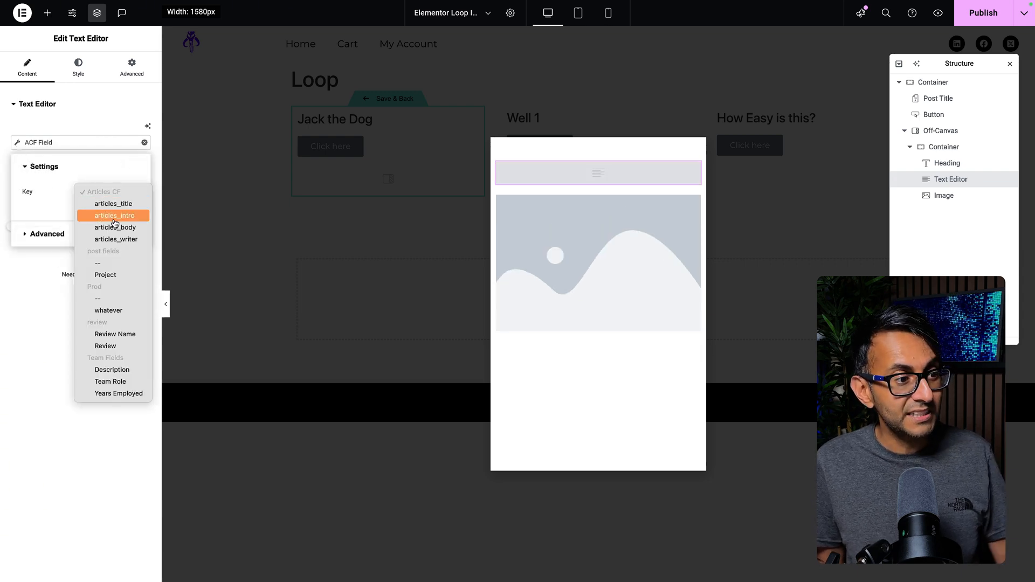
click(113, 216)
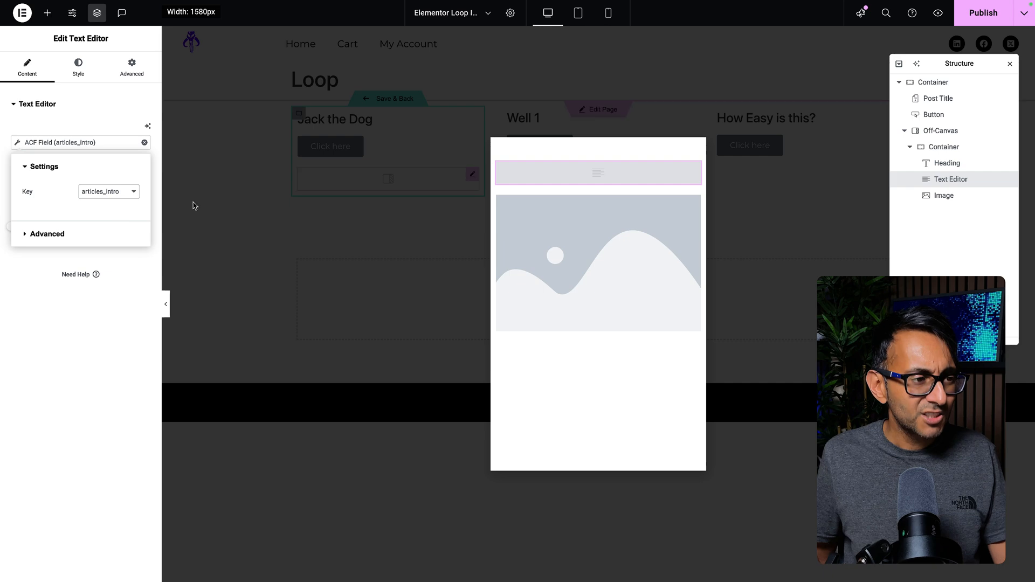
click(943, 195)
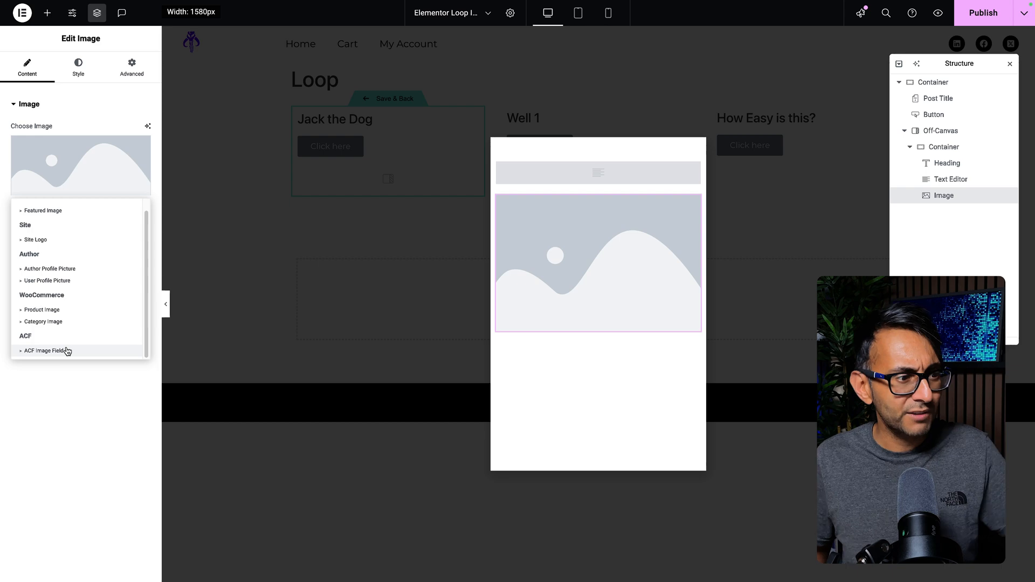
Source the Off-Canvas image from the ACF image field articles_cover
click(42, 350)
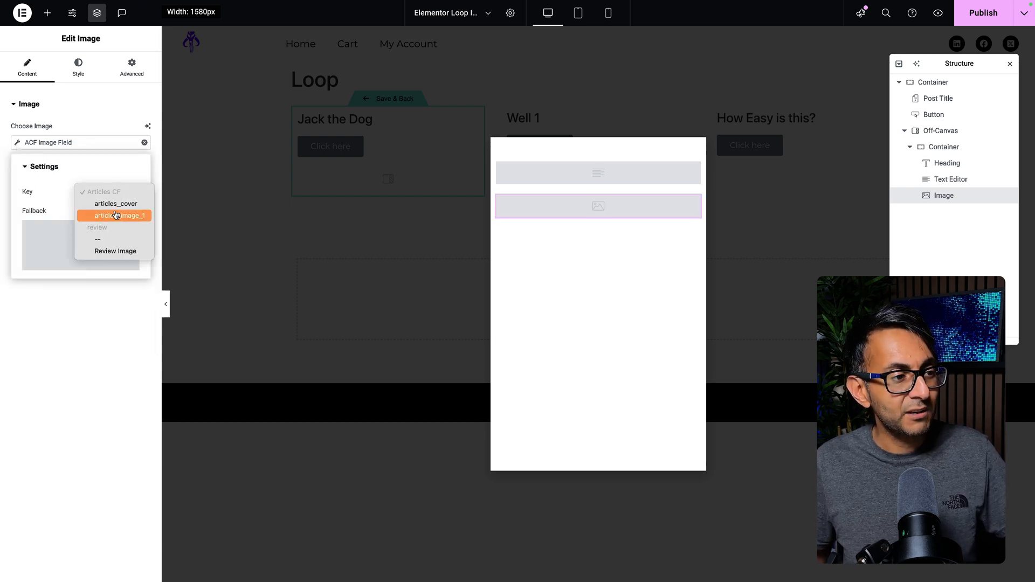
click(115, 204)
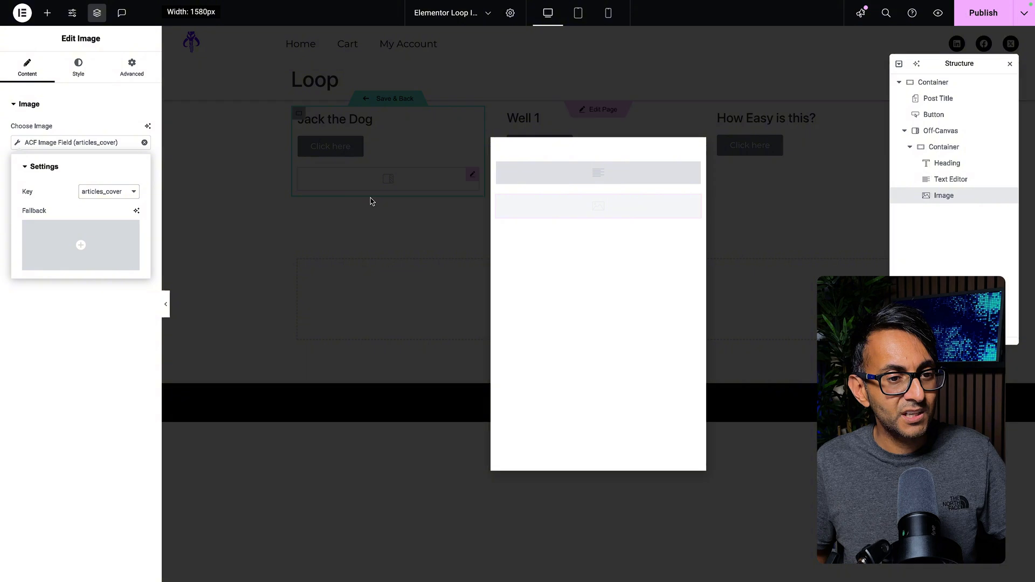
click(598, 205)
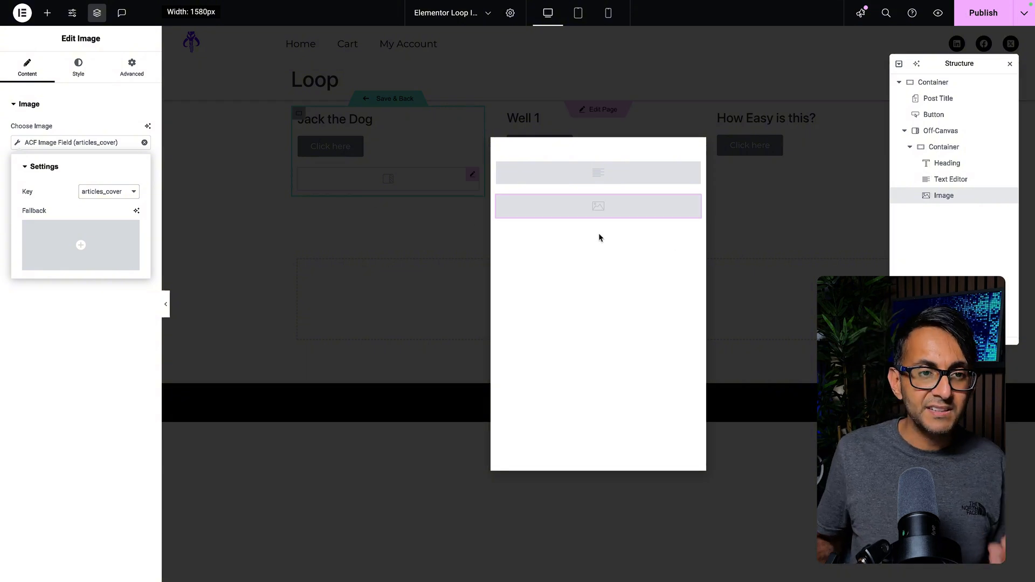
mouse_move(510, 13)
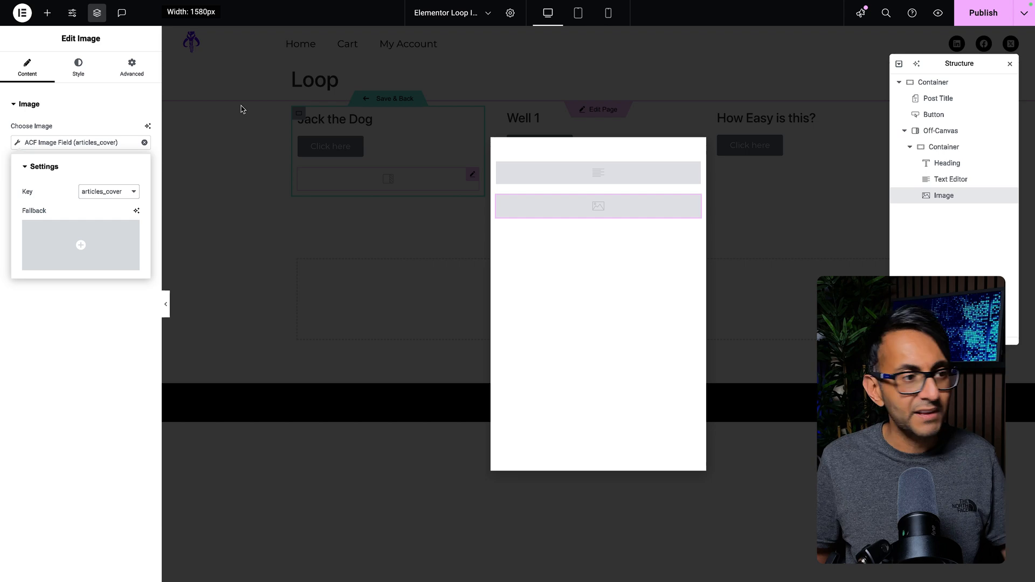
Link the loop item's button to the Off-Canvas via its dynamic link actions
click(939, 130)
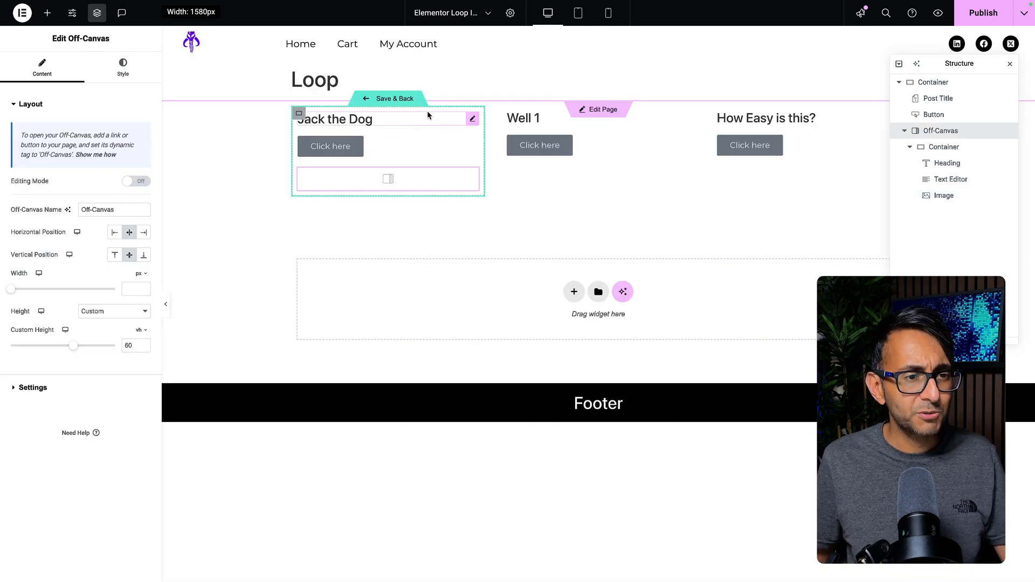
click(333, 119)
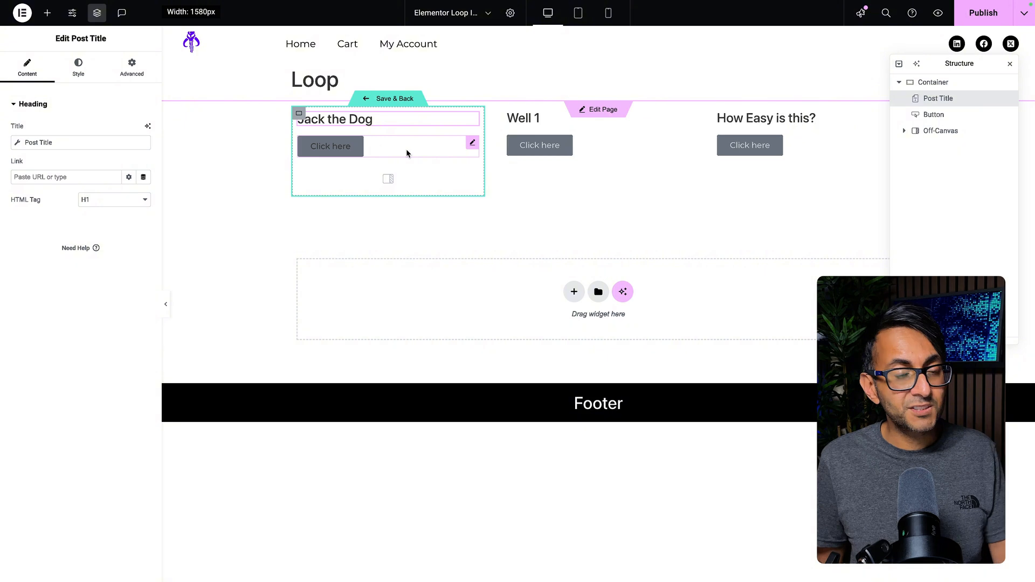
click(330, 145)
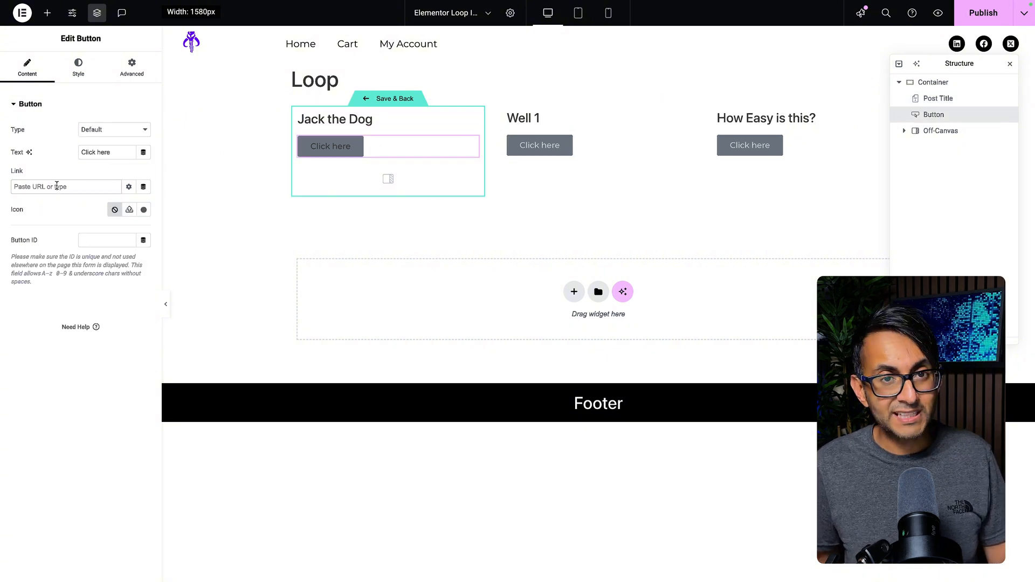
click(143, 186)
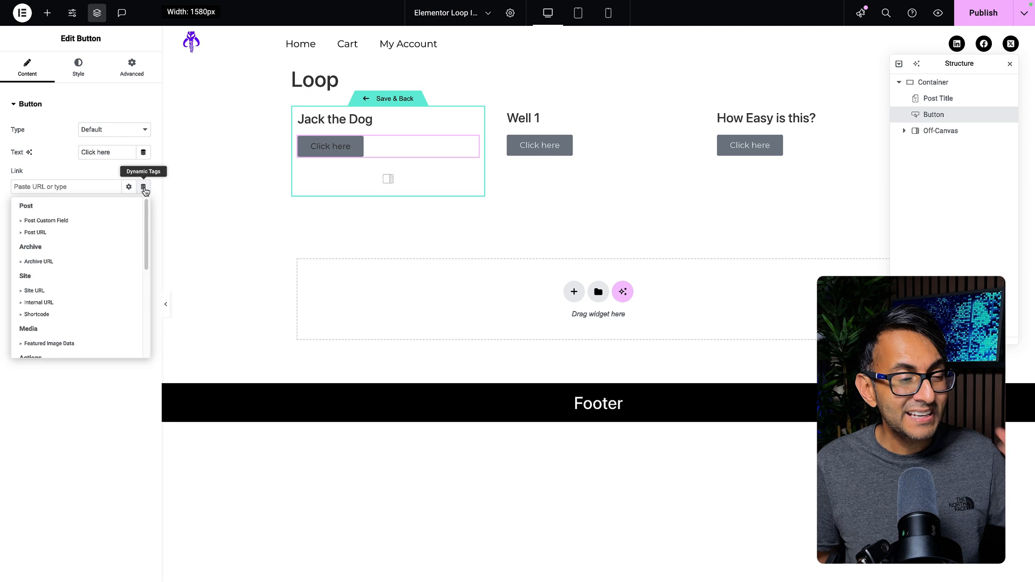
scroll(down, 3)
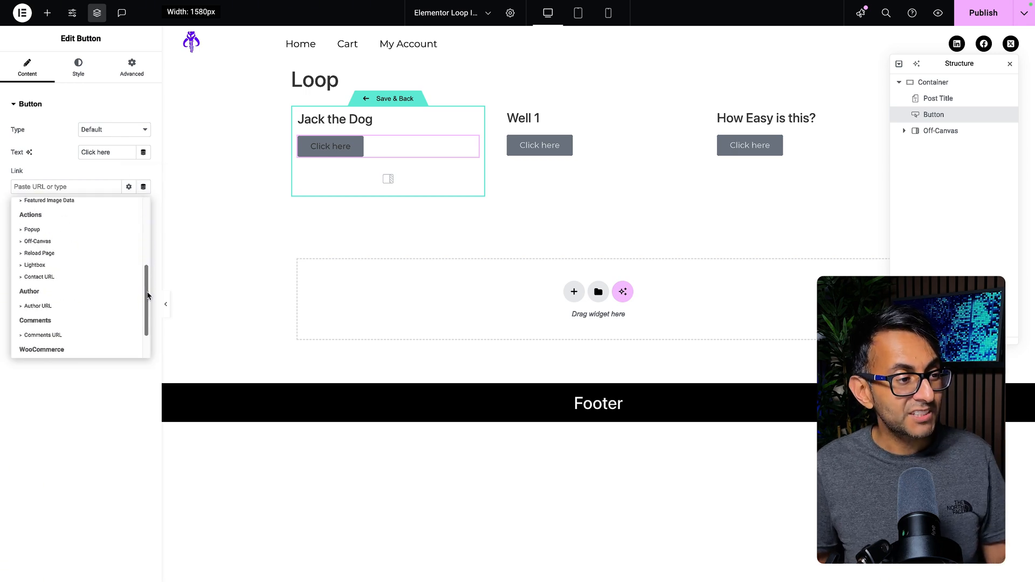
click(38, 241)
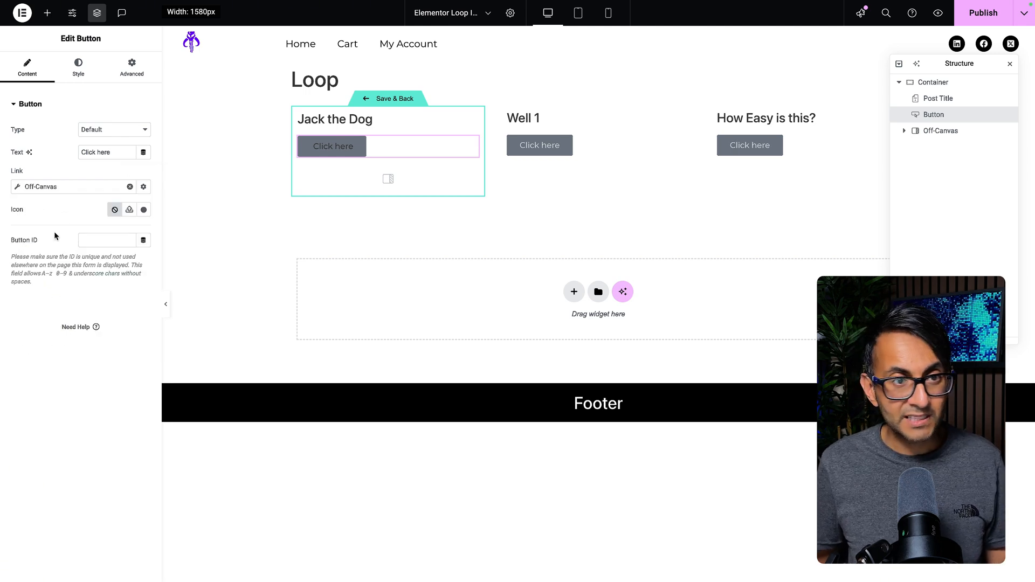
Set the link action to Open Off-Canvas and pick the Off-Canvas widget to open
click(143, 186)
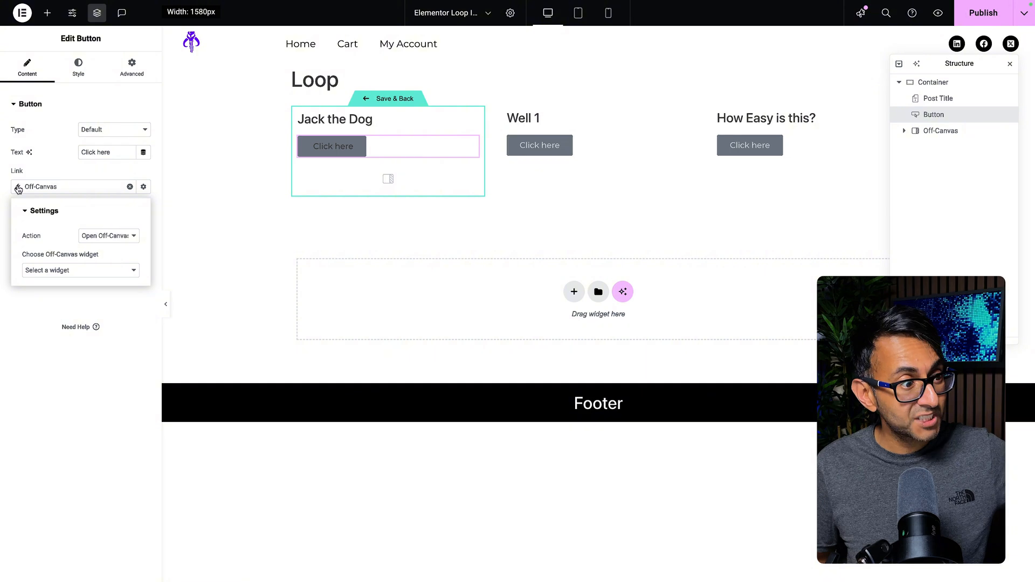
click(108, 236)
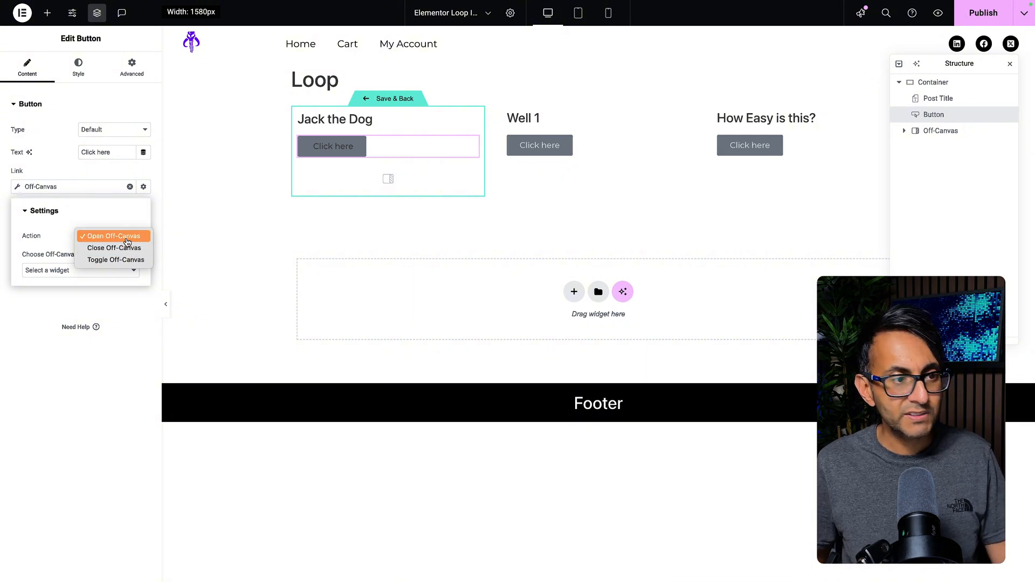
click(111, 236)
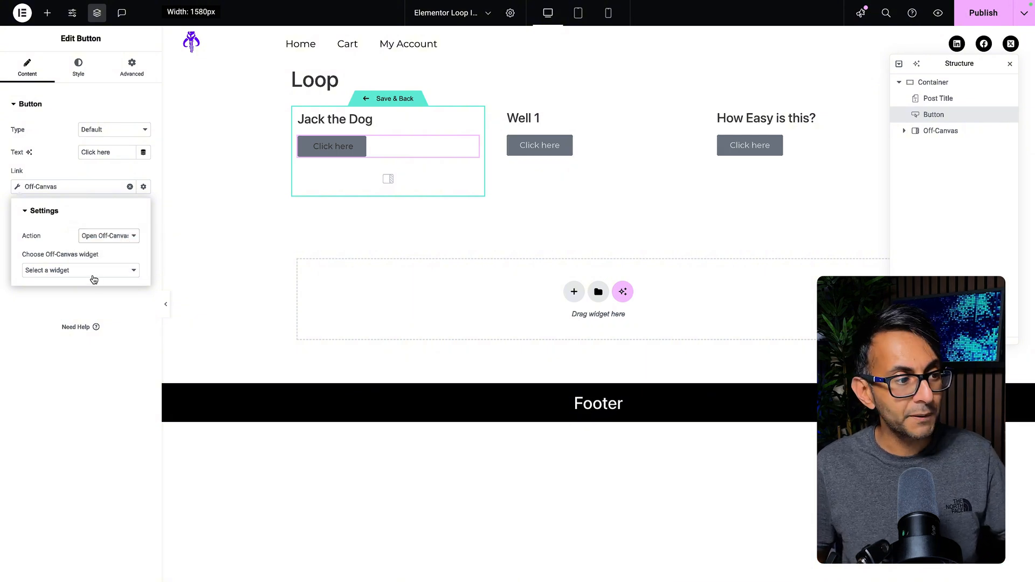
click(79, 270)
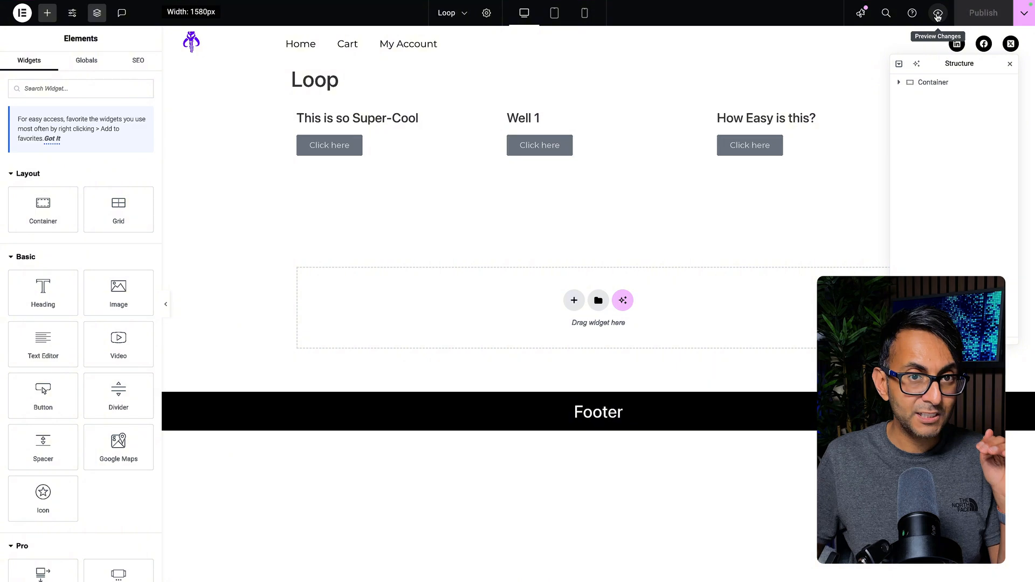
Preview the live page, open the first post's Off-Canvas and close it
click(937, 13)
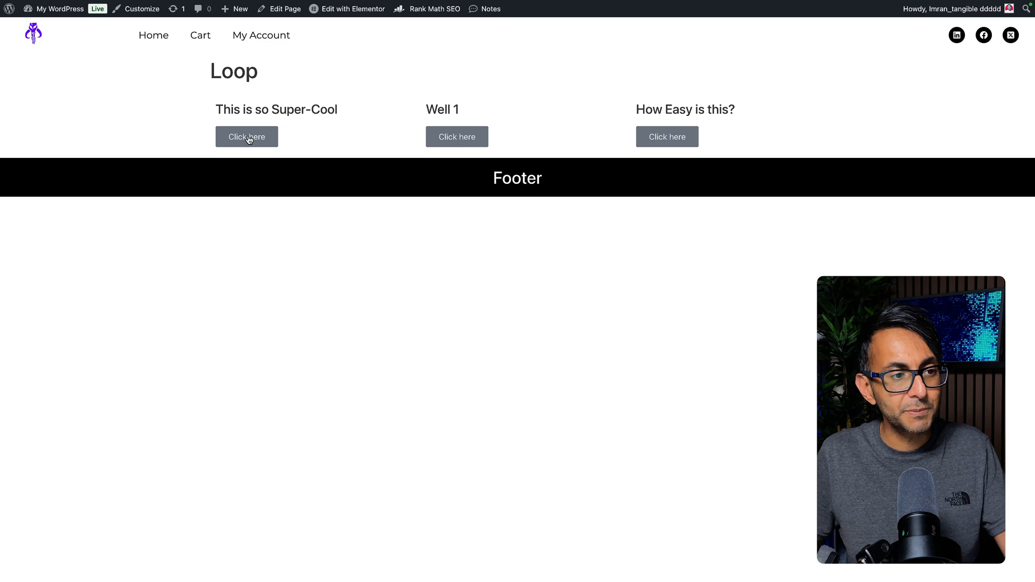
click(246, 137)
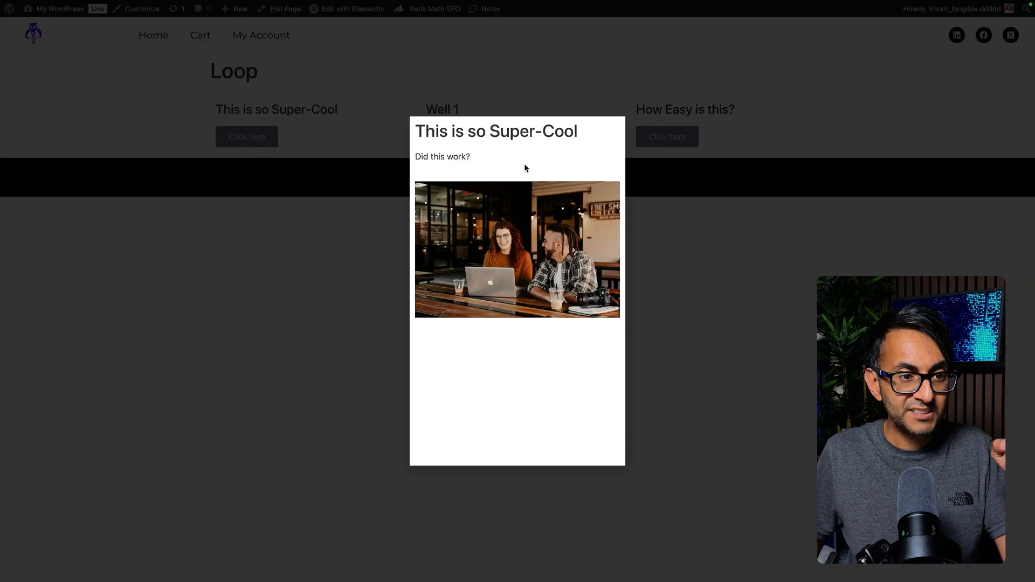
mouse_move(451, 166)
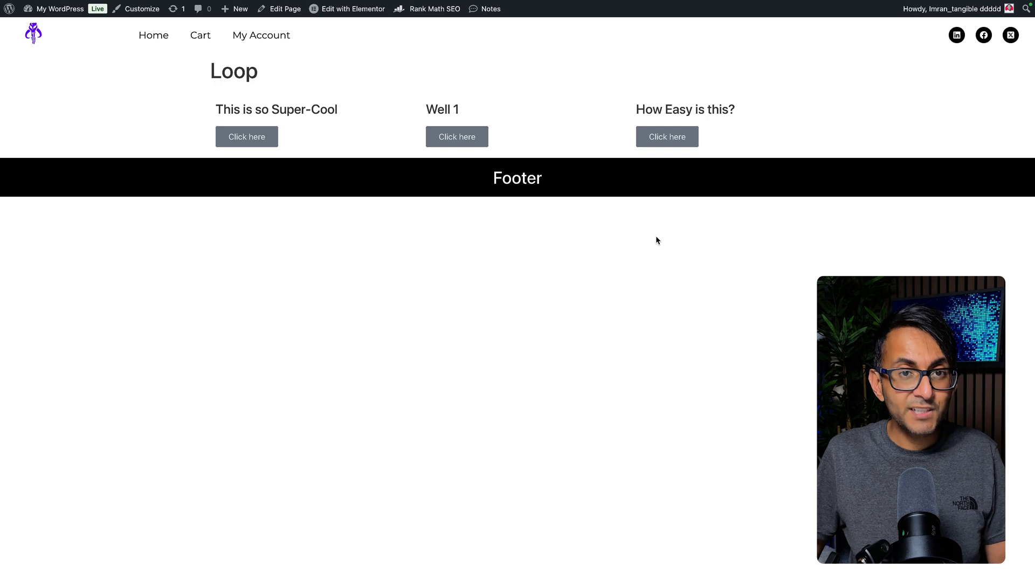
mouse_move(490, 177)
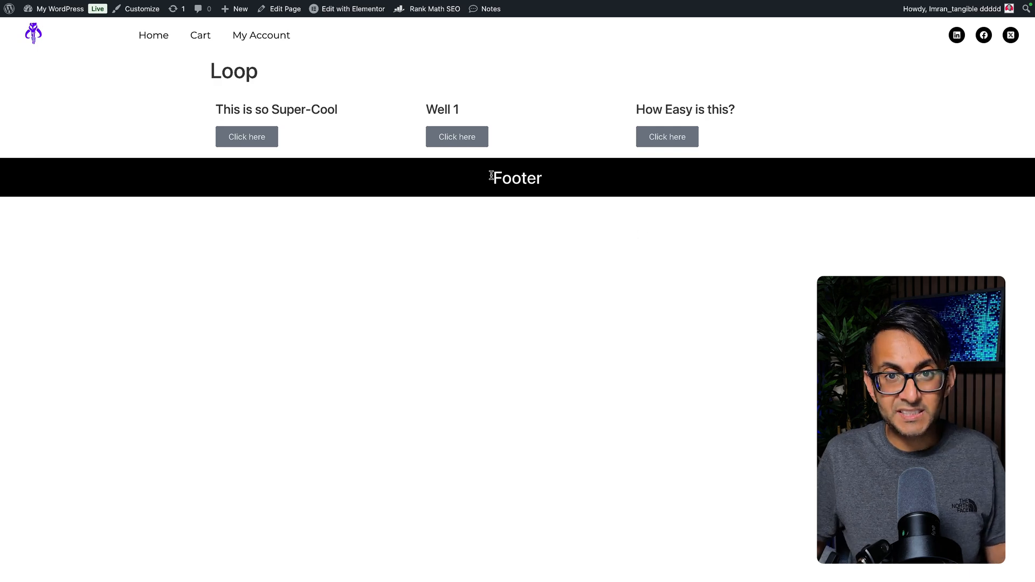
click(456, 137)
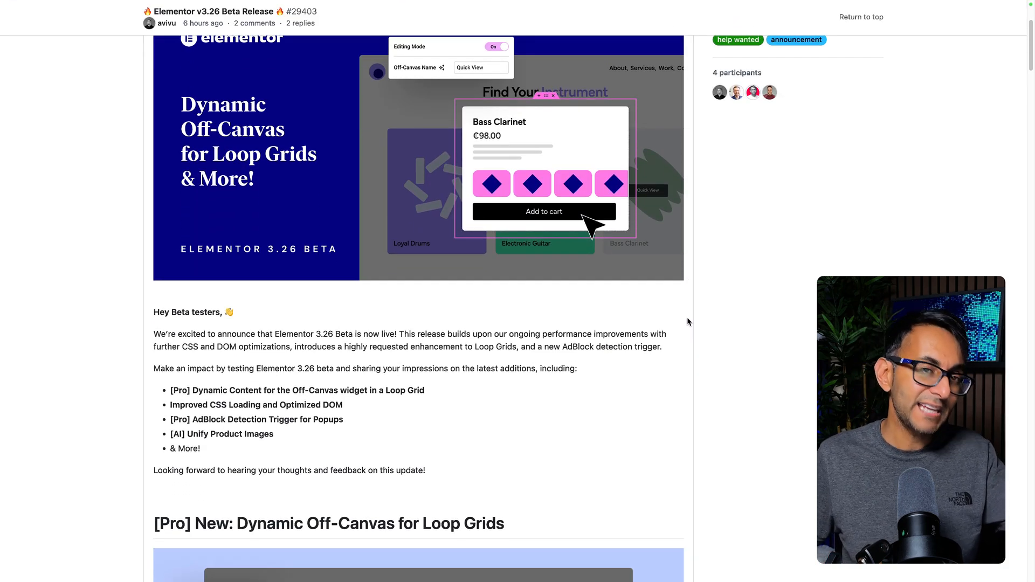
Scroll through the v3.26 Beta release notes into the tweaks and fixes changelog
scroll(down, 3)
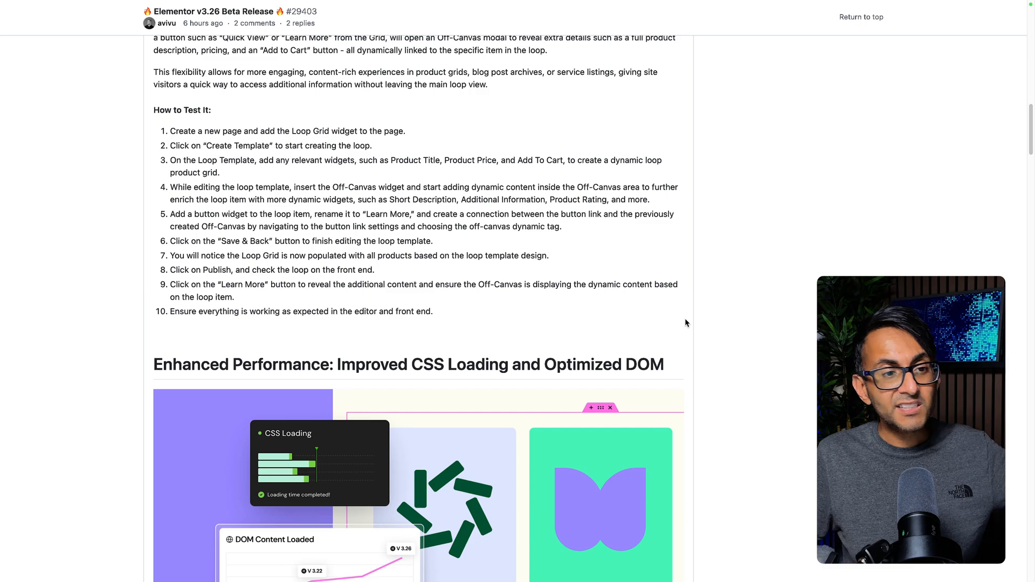
scroll(down, 3)
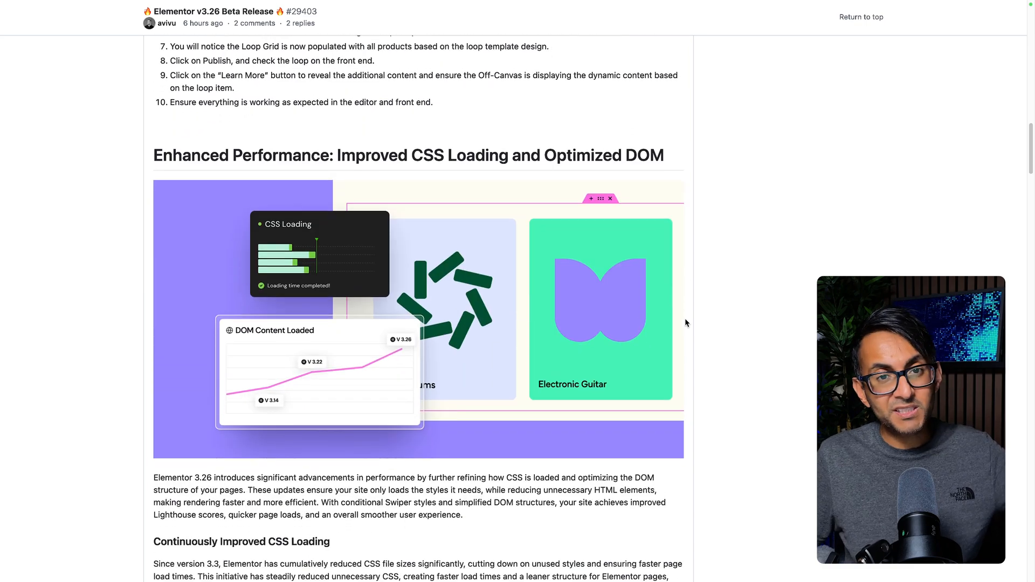
scroll(down, 3)
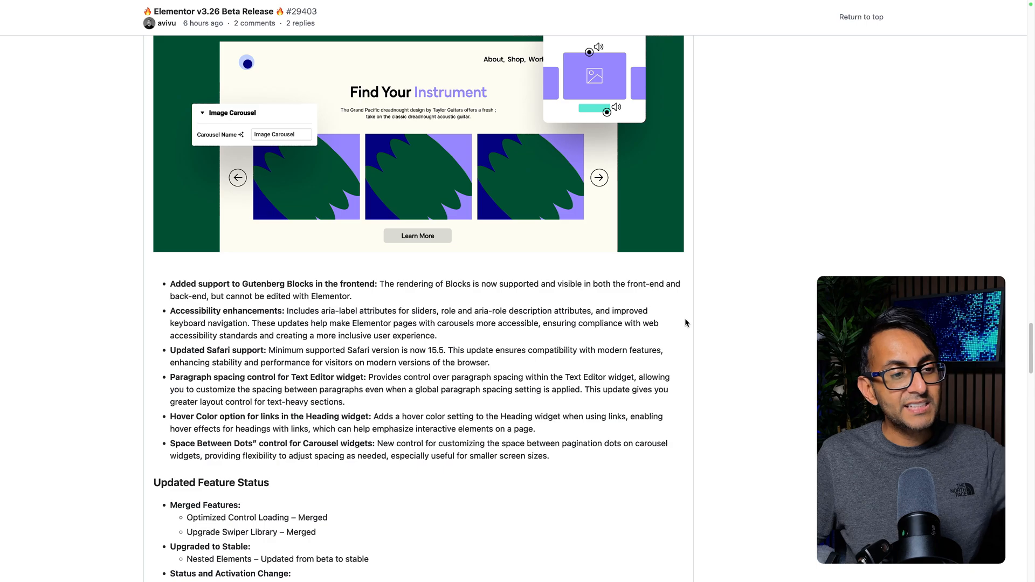
scroll(down, 3)
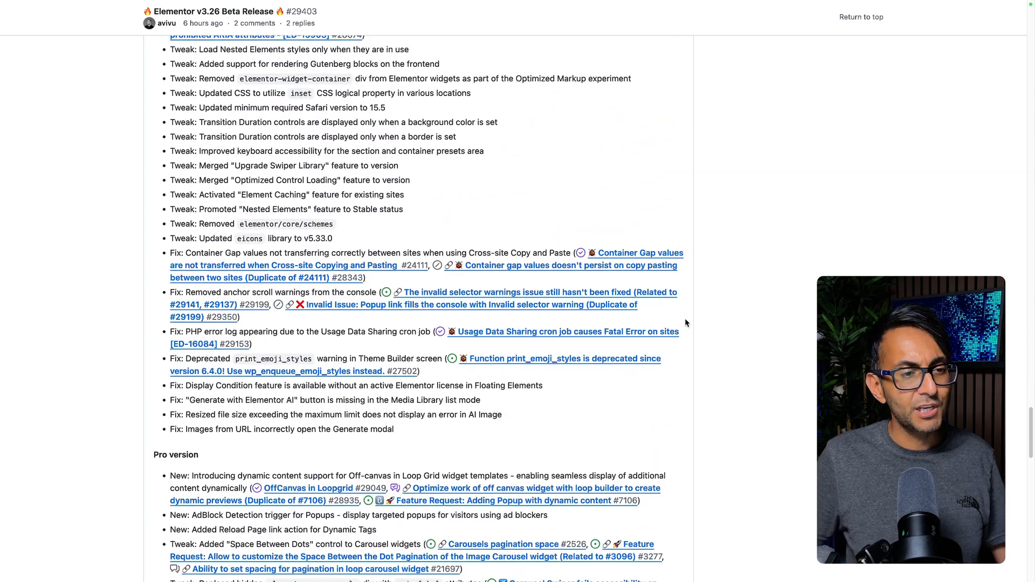